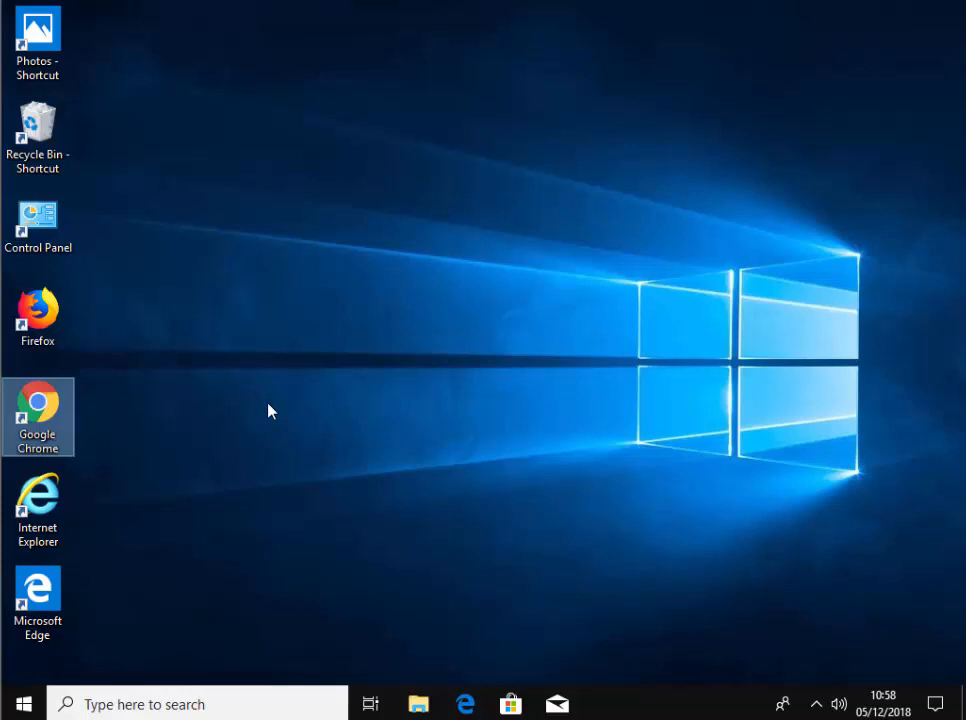
pyautogui.doubleClick(37, 415)
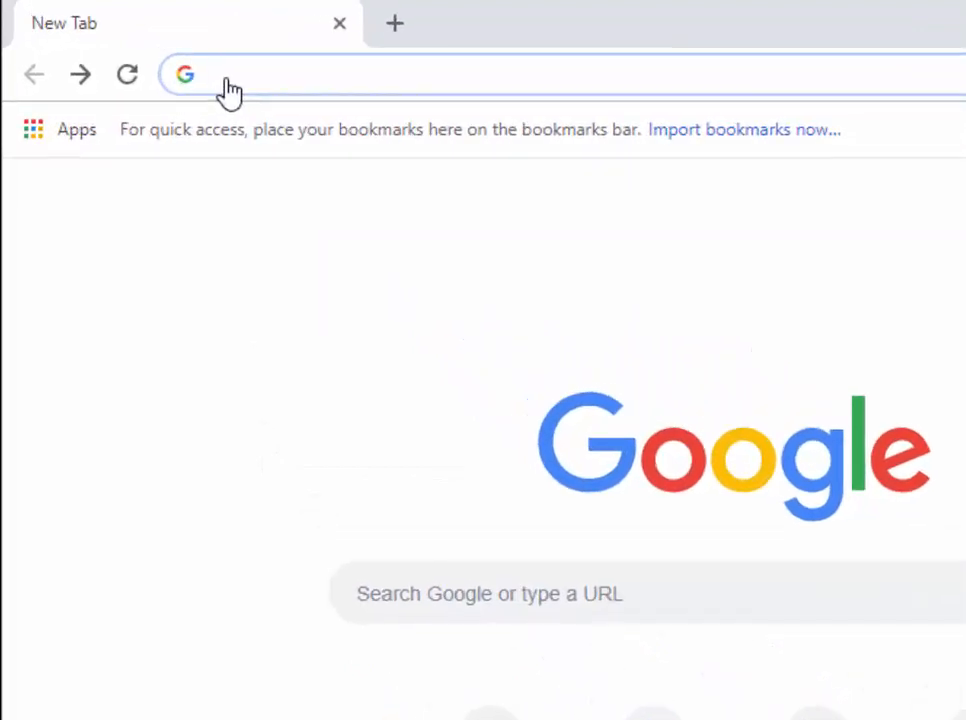
pyautogui.write('www.videolan.org')
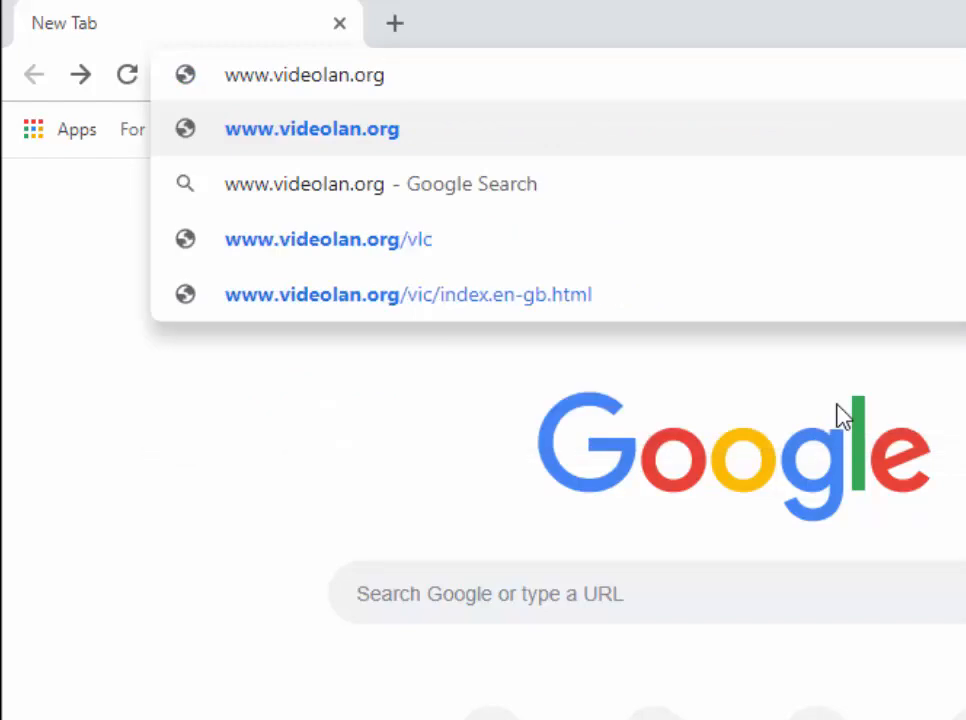
# Load videolan.org and start the VLC download for Windows 64-bit.
pyautogui.click(312, 128)
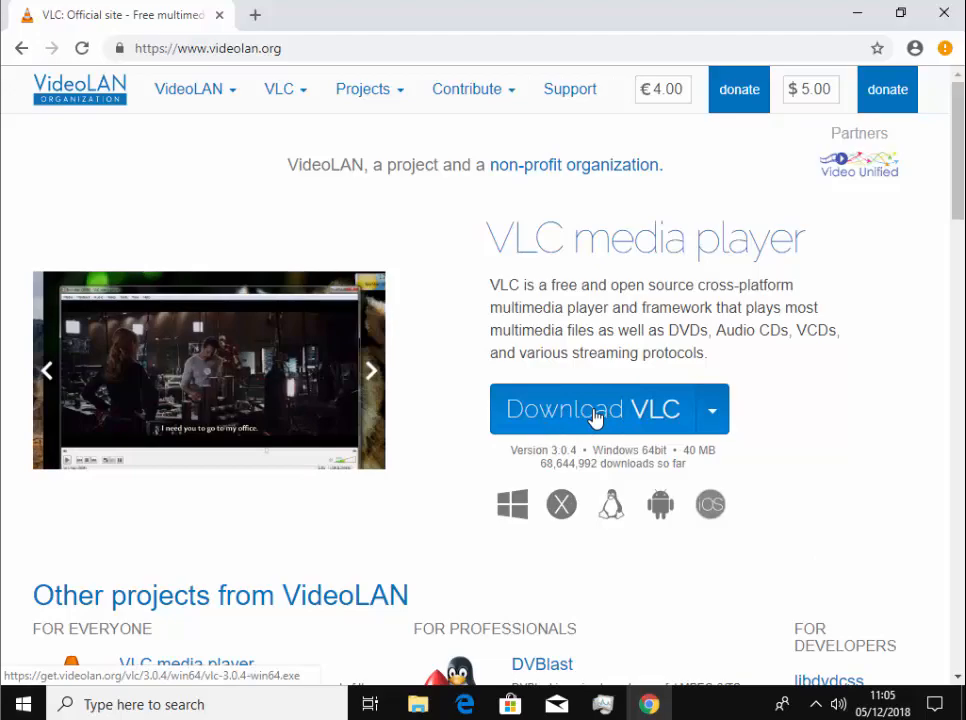
pyautogui.click(592, 409)
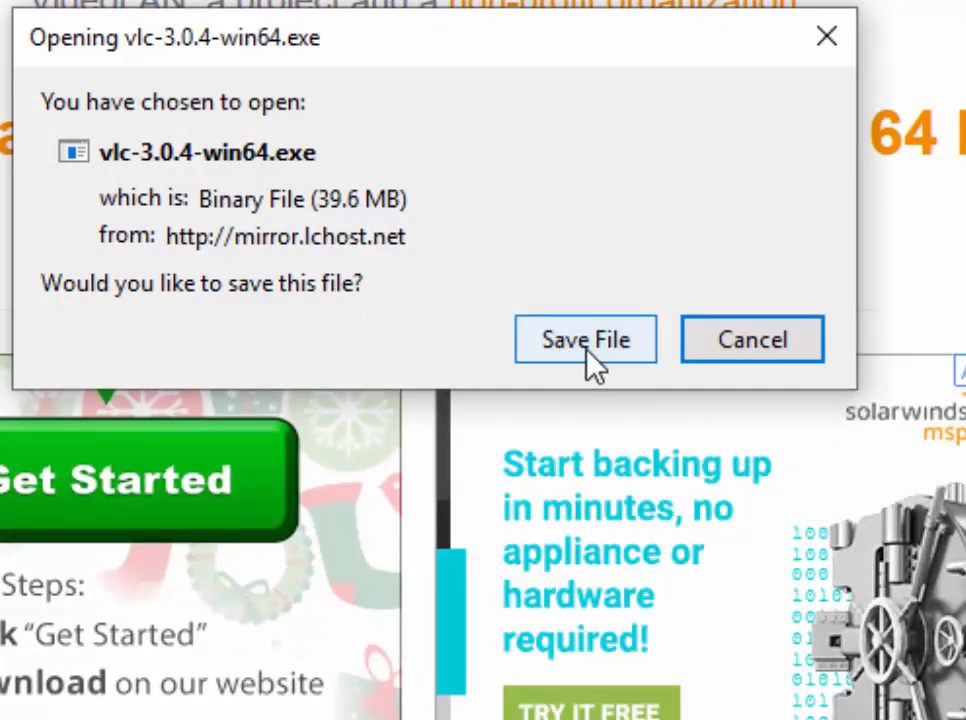
# Save vlc-3.0.4-win64.exe in Firefox and show the downloads progress panel.
pyautogui.click(585, 339)
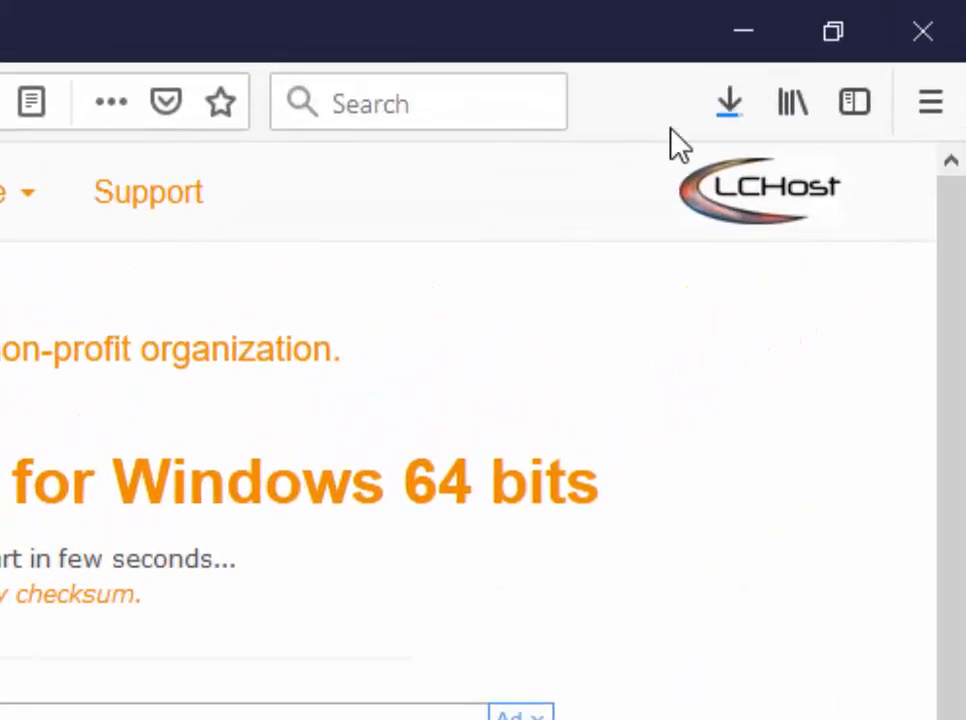
pyautogui.moveTo(729, 103)
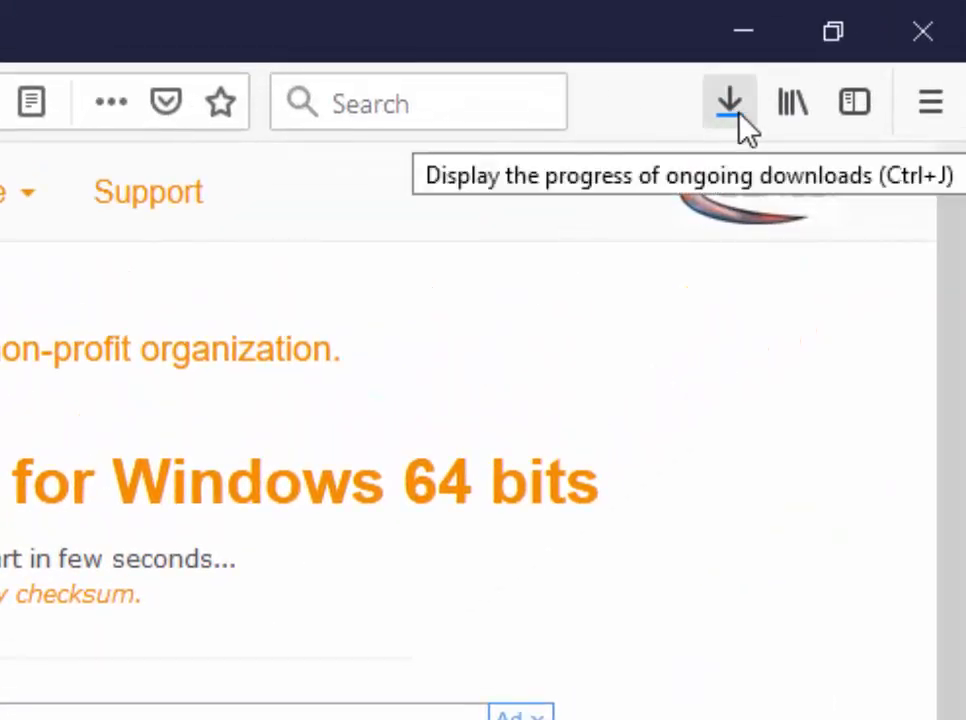
pyautogui.click(729, 102)
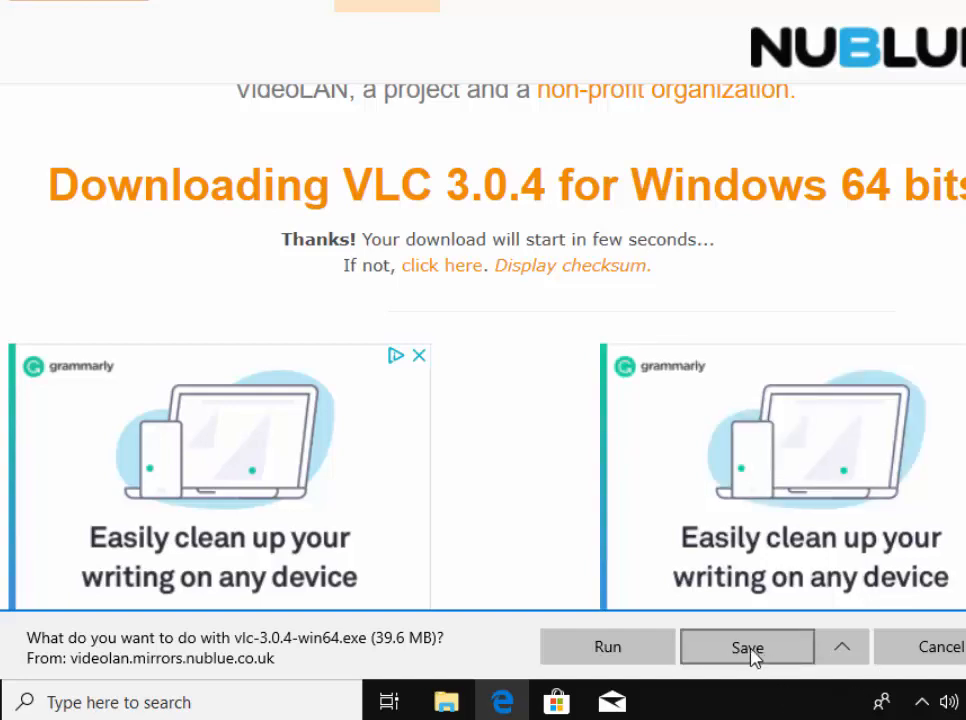
# Save vlc-3.0.4-win64.exe from Edge's and Internet Explorer's download bars.
pyautogui.click(747, 647)
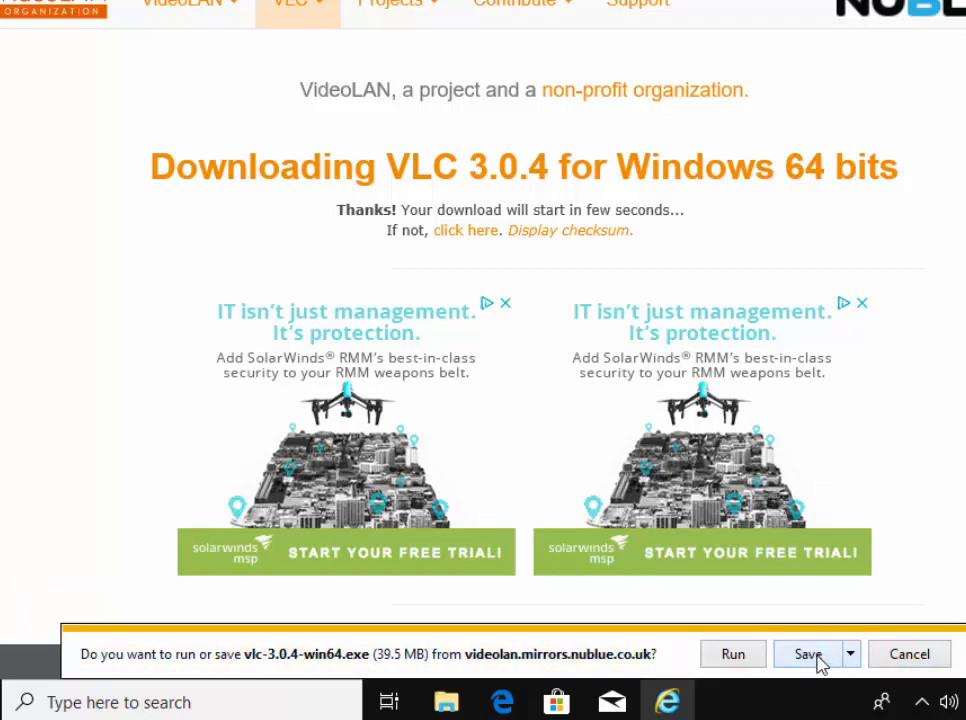
pyautogui.click(808, 653)
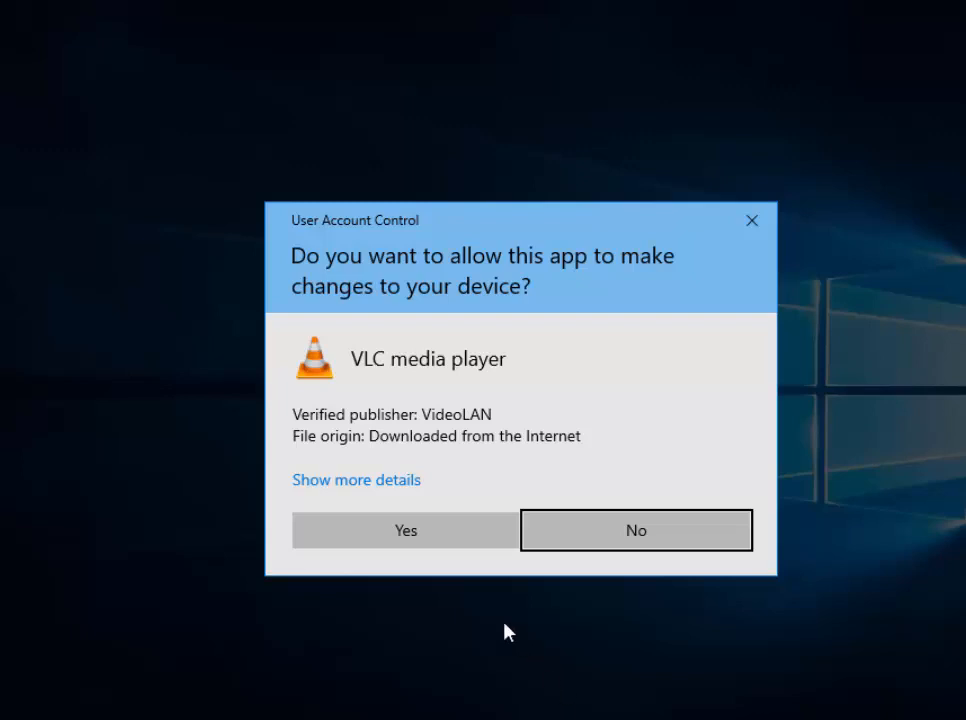
pyautogui.moveTo(405, 530)
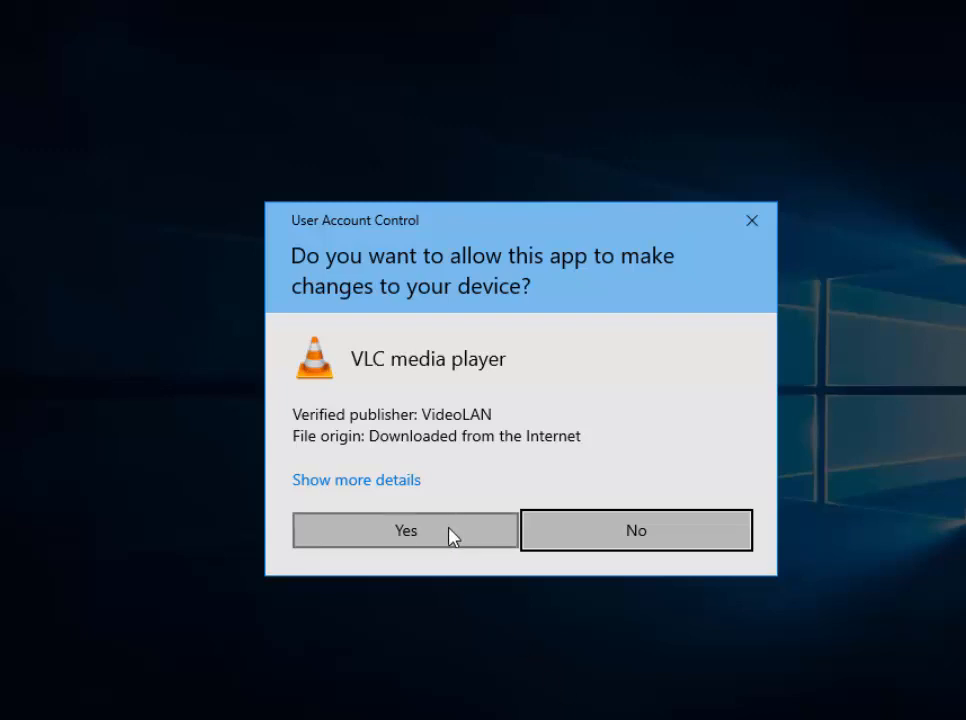
# Allow the installer to run, keep English as language, and pass the welcome page.
pyautogui.click(405, 530)
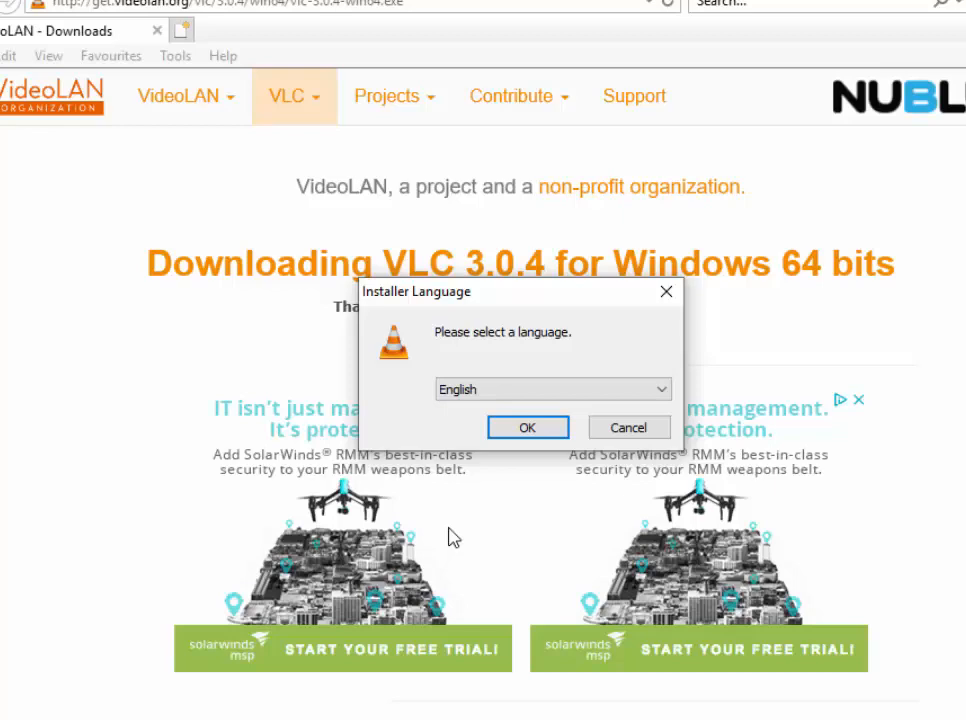
pyautogui.click(553, 389)
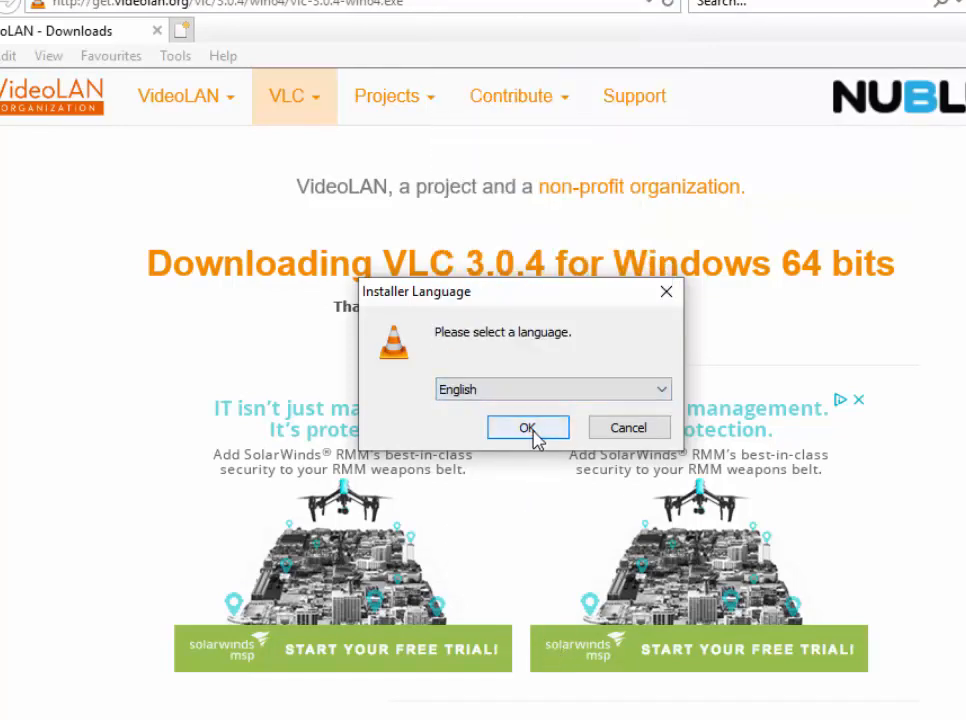
pyautogui.moveTo(553, 438)
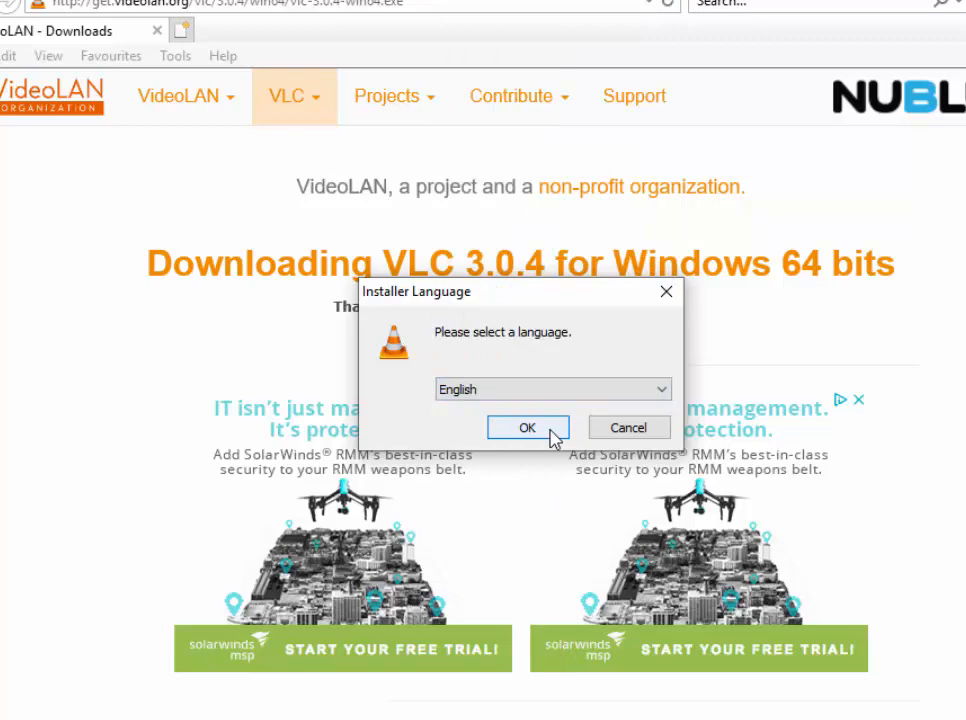
pyautogui.click(528, 427)
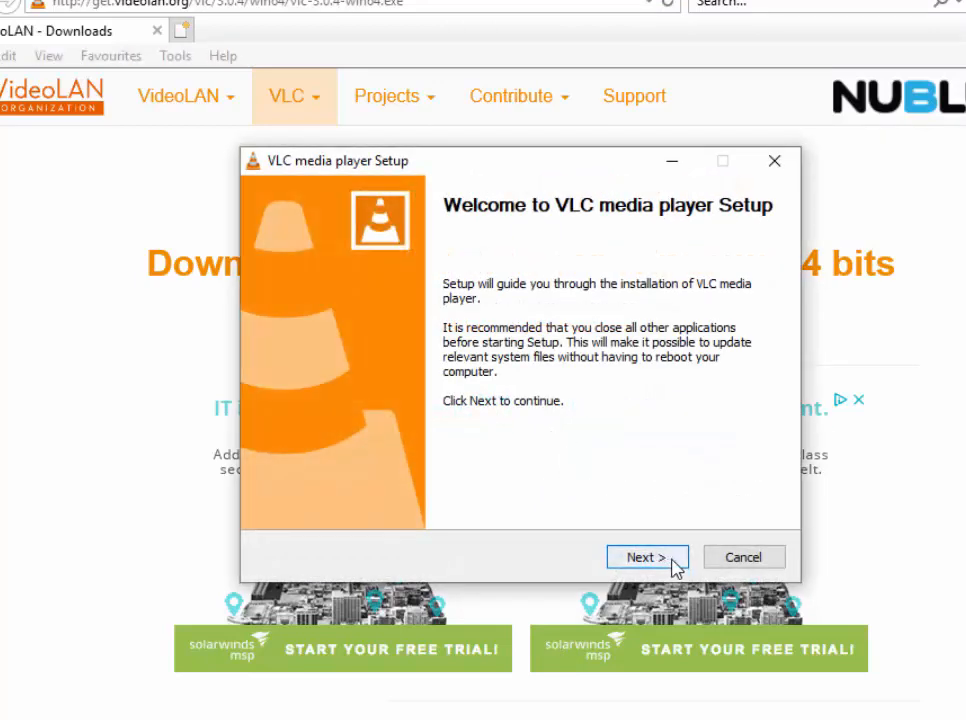
pyautogui.click(646, 557)
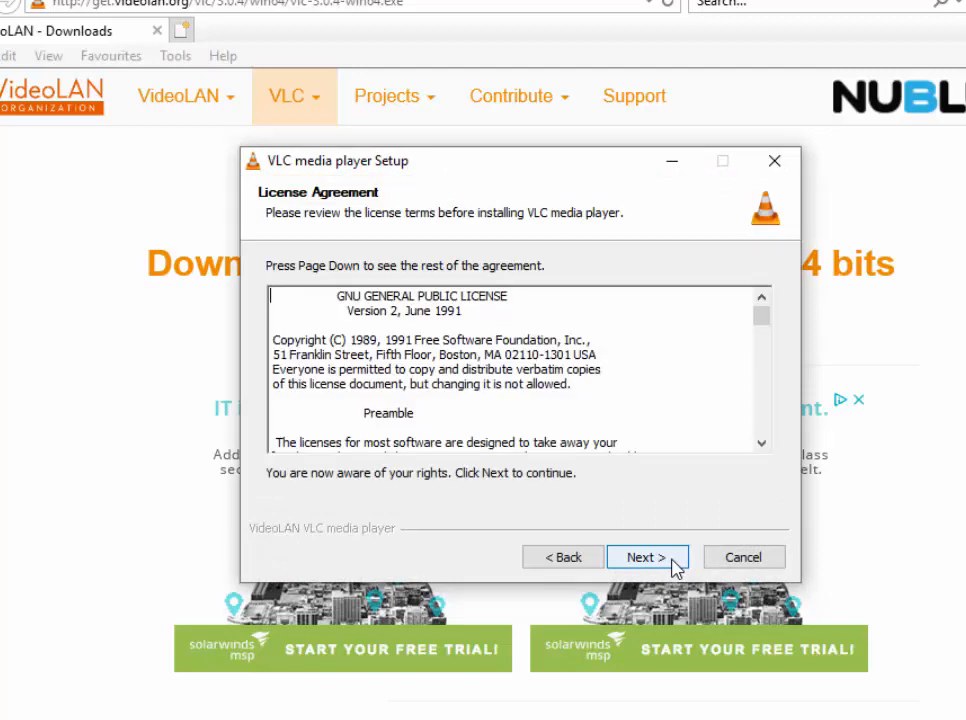
pyautogui.moveTo(678, 570)
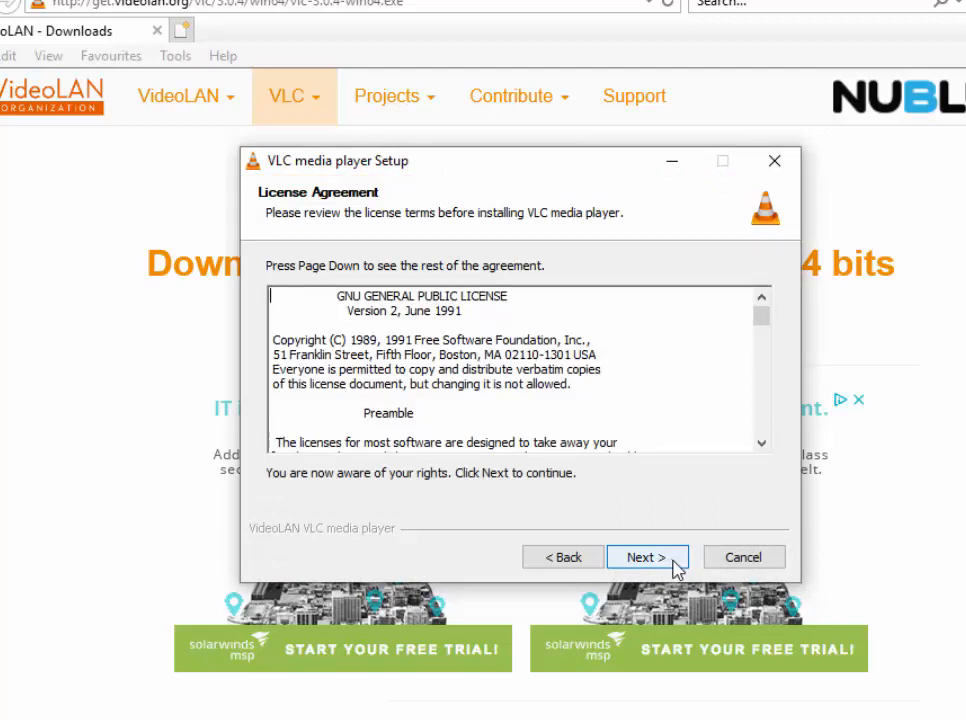
# Accept the license and deselect Web plugins, file type associations and context menus.
pyautogui.click(646, 557)
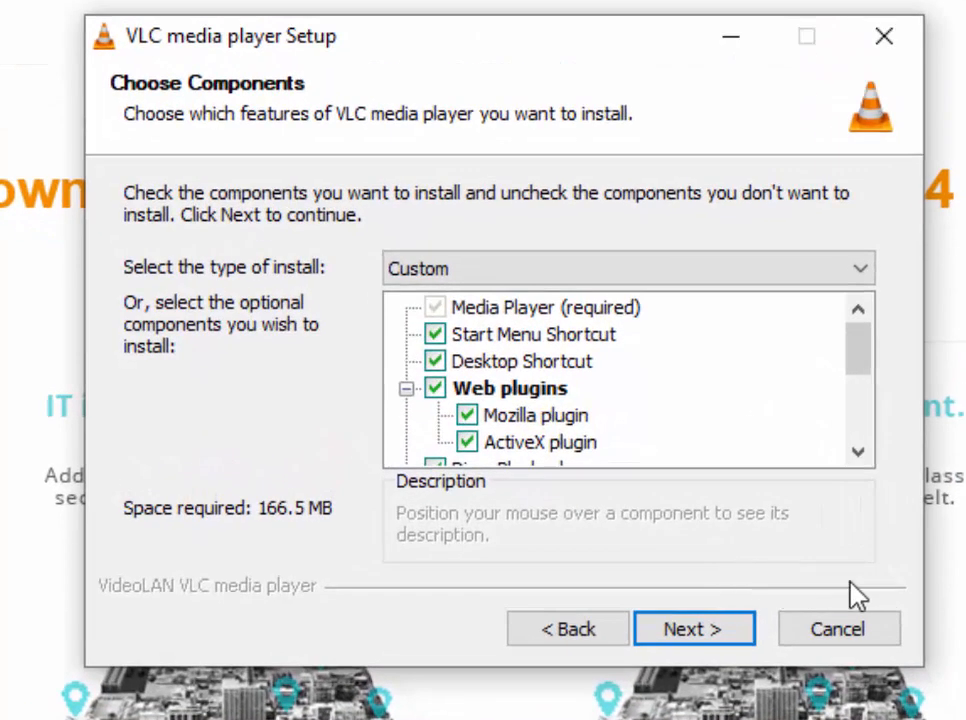
pyautogui.moveTo(438, 395)
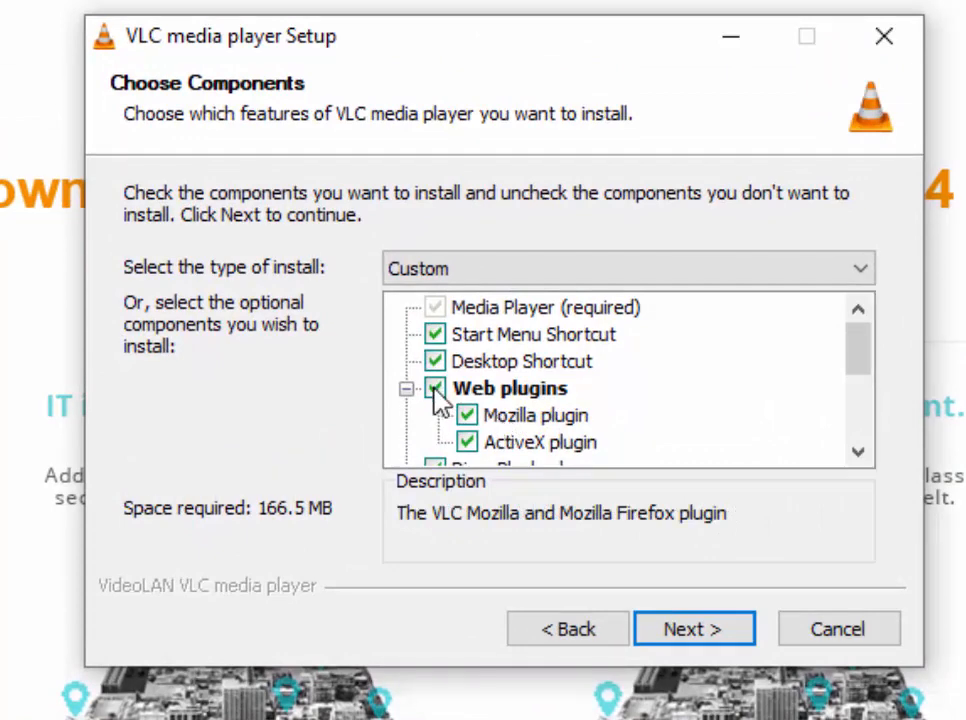
pyautogui.click(435, 388)
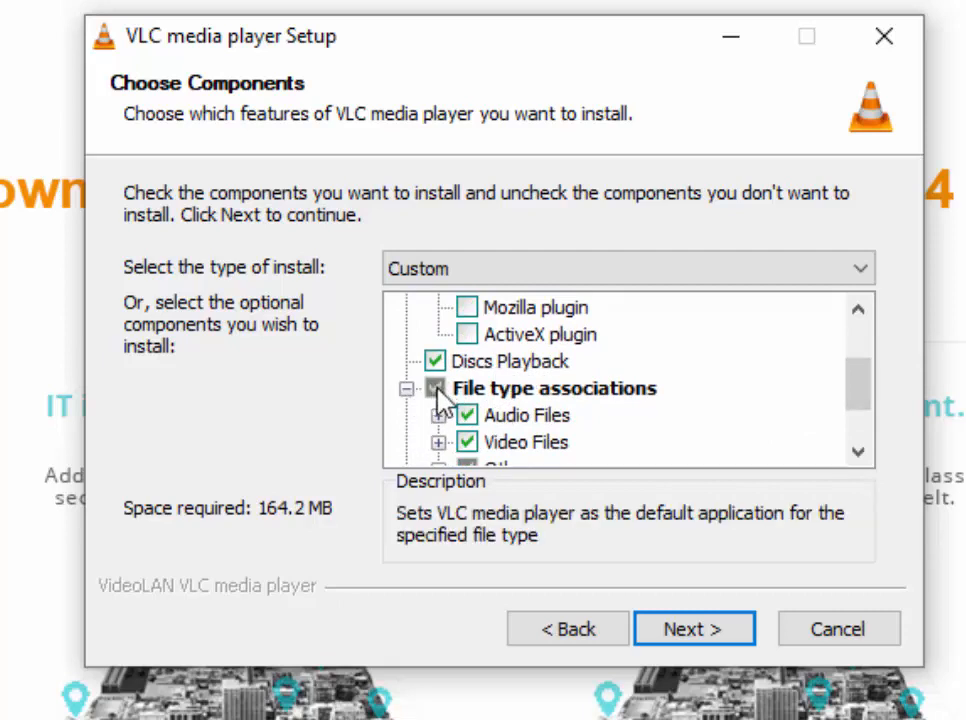
pyautogui.click(553, 388)
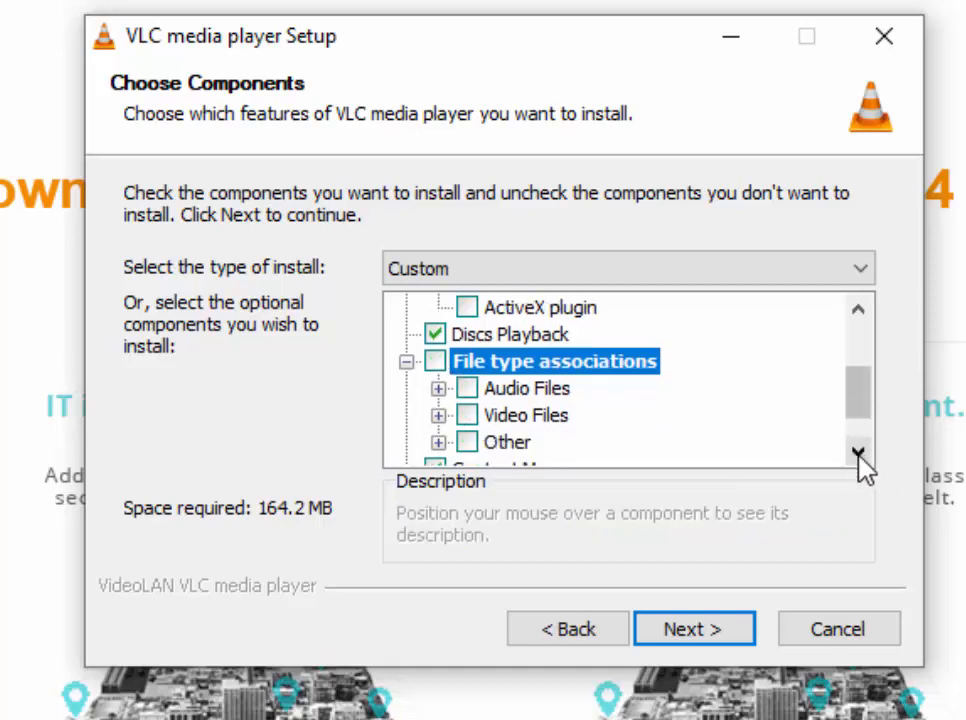
pyautogui.click(858, 452)
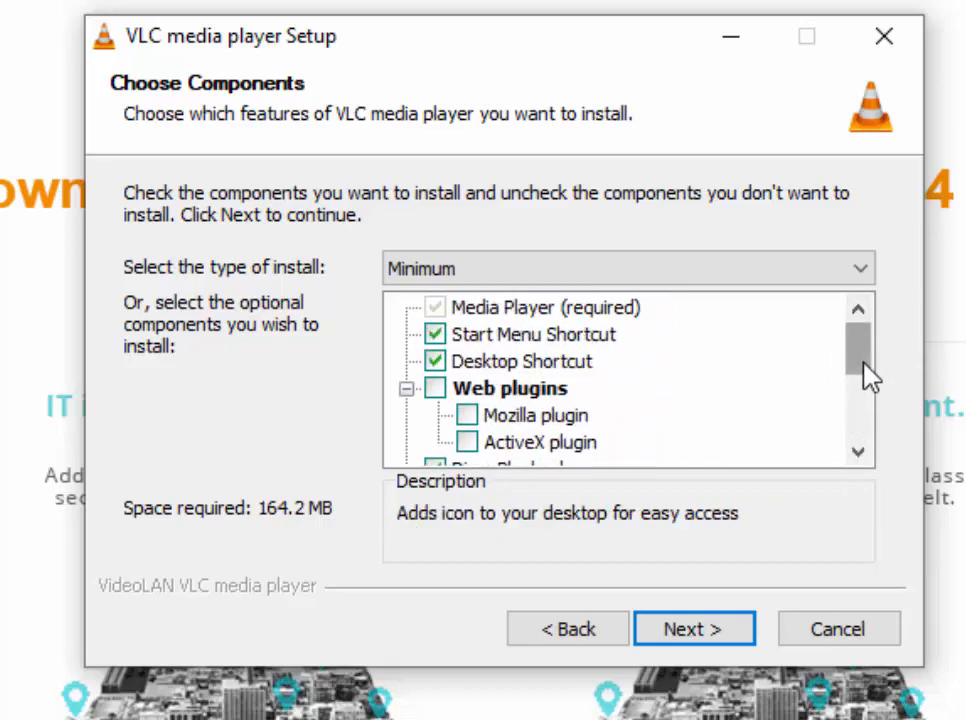
pyautogui.scroll(-3)
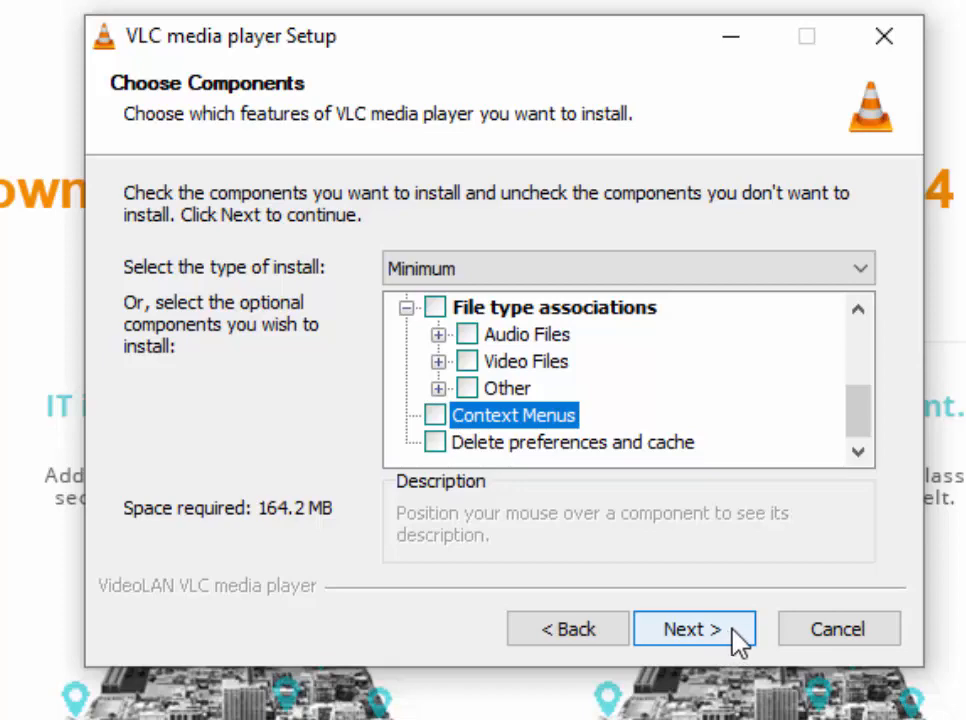
pyautogui.click(693, 628)
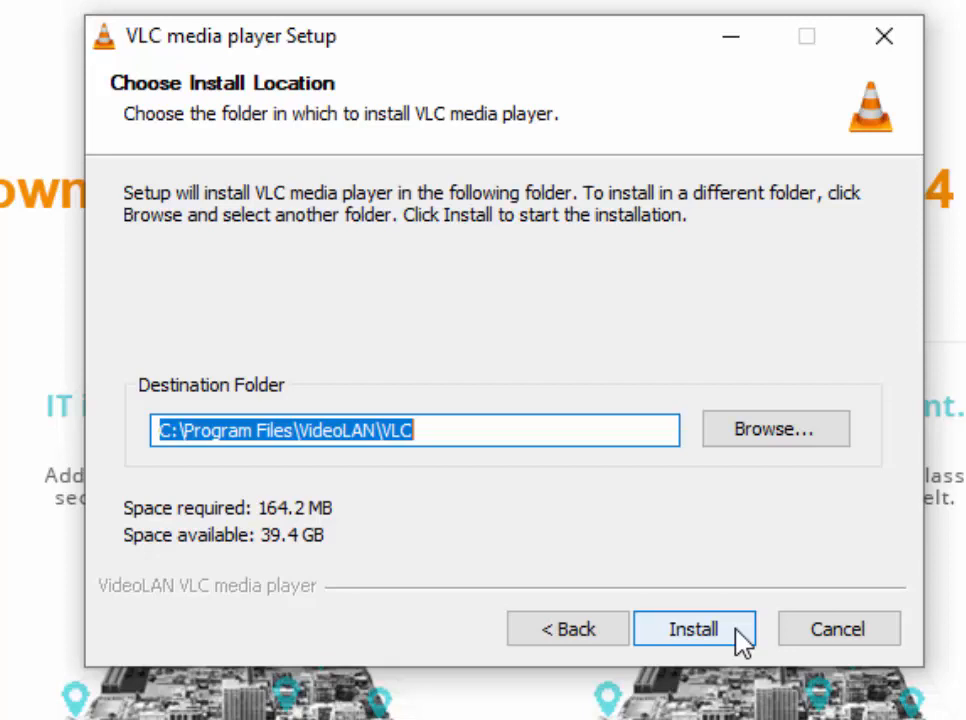
# Install VLC into the default Program Files folder and finish setup.
pyautogui.click(694, 628)
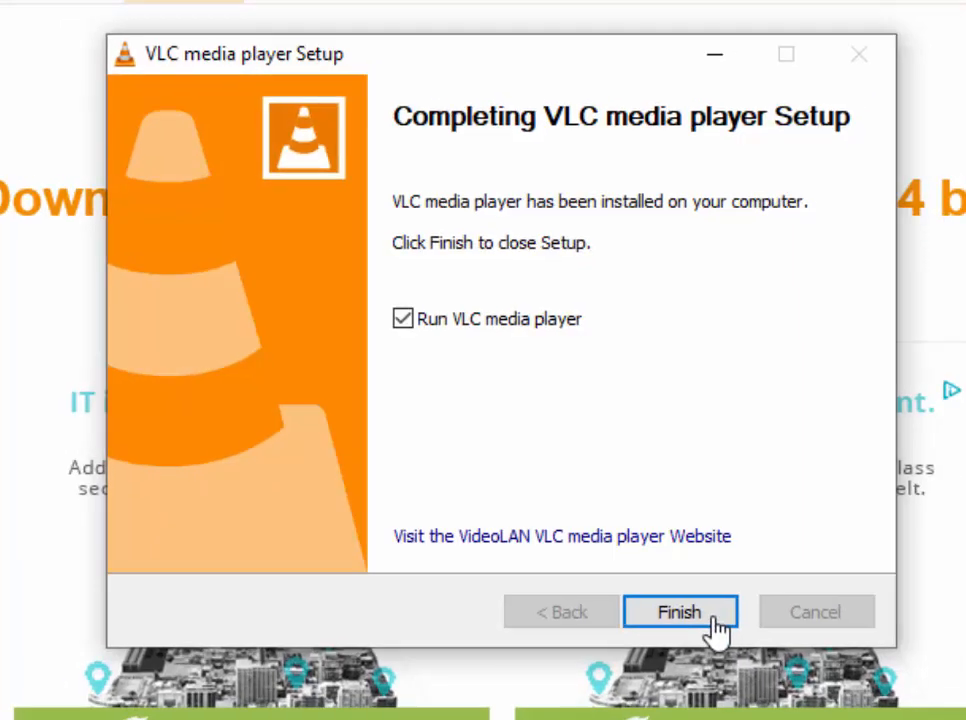
pyautogui.click(680, 611)
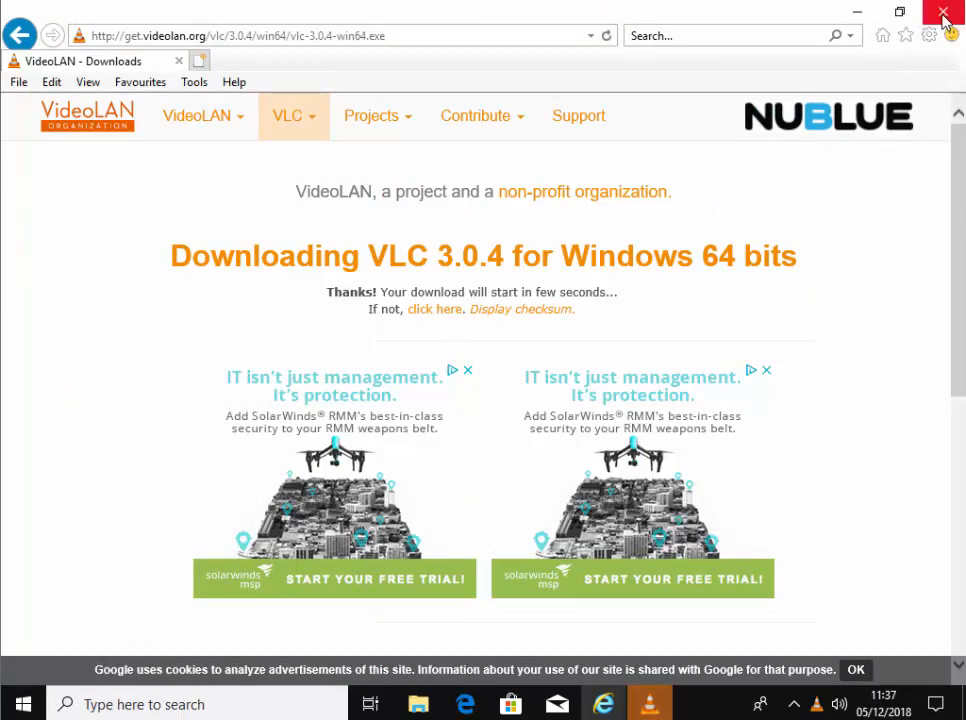
pyautogui.moveTo(943, 14)
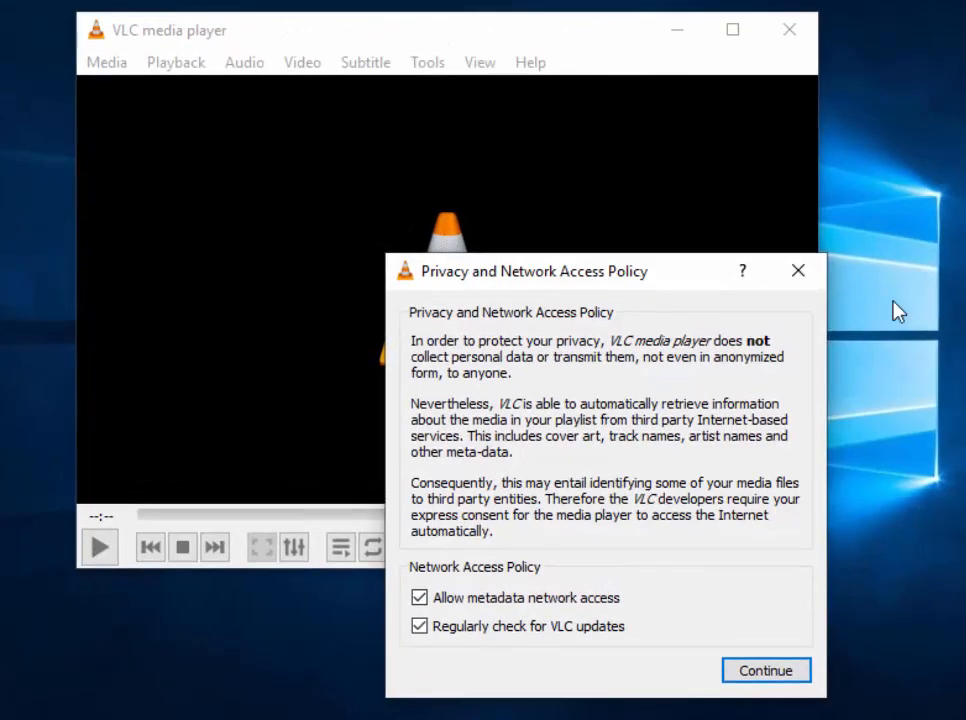
pyautogui.moveTo(865, 607)
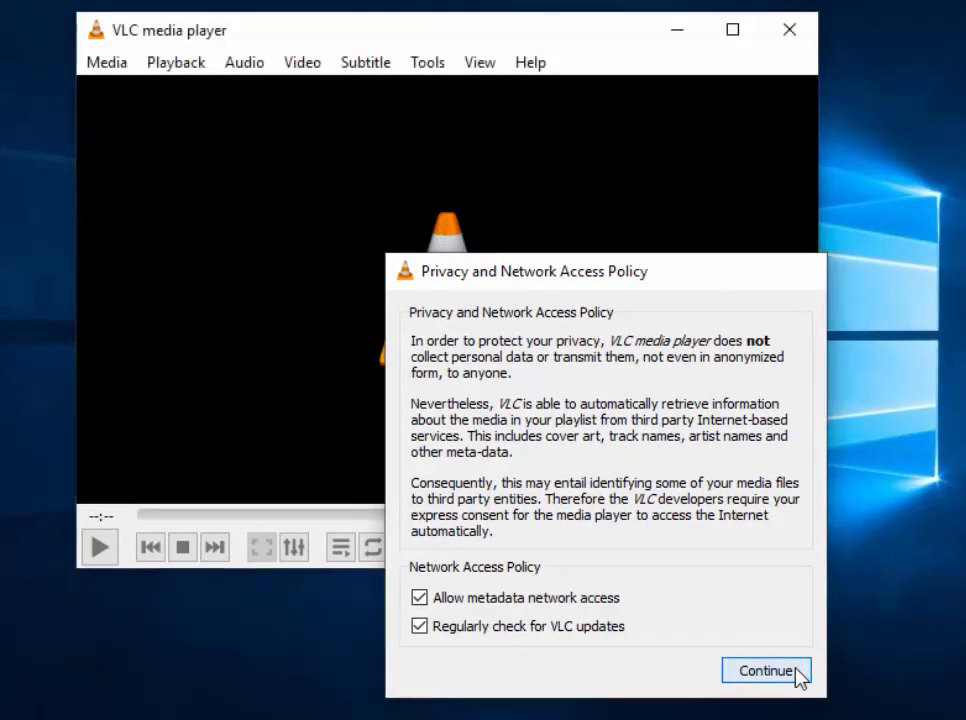
# Continue past the Privacy and Network Access Policy with both options left checked.
pyautogui.click(766, 670)
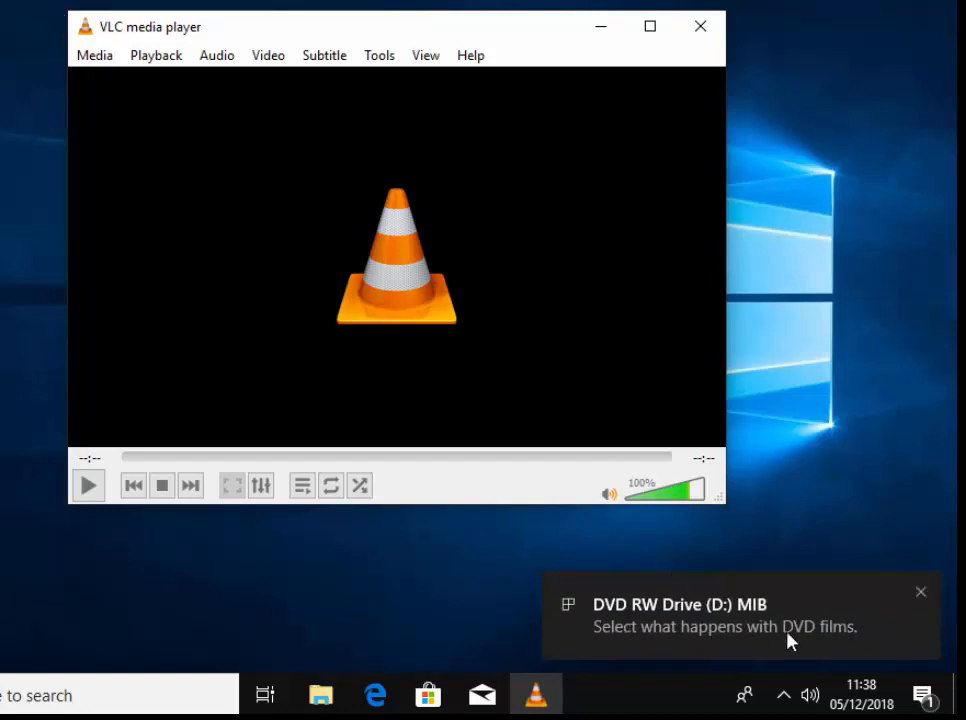
pyautogui.moveTo(745, 582)
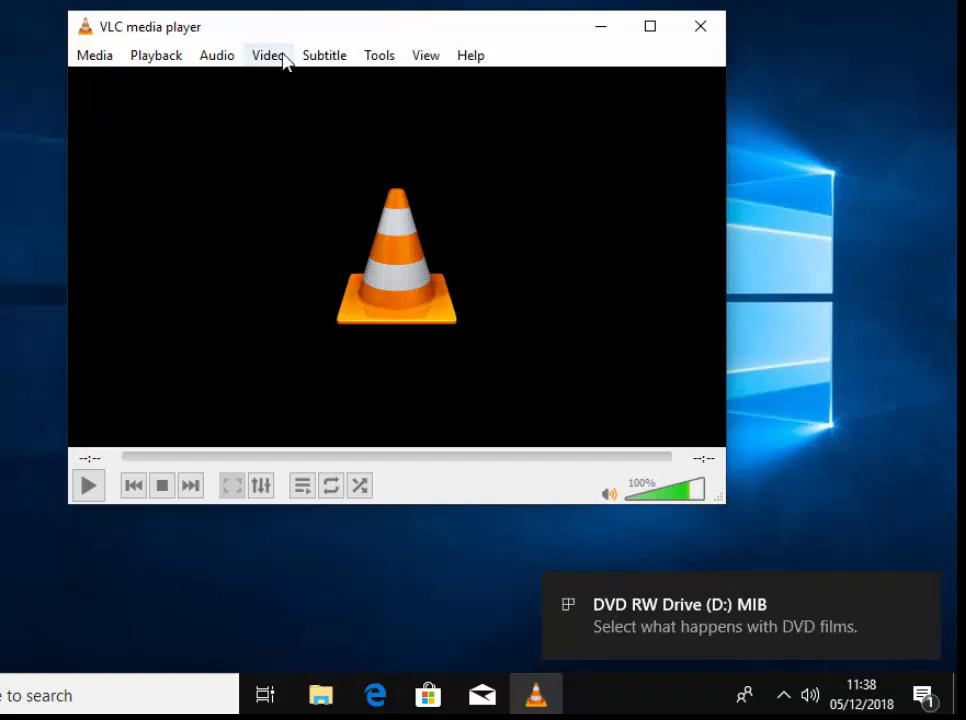
pyautogui.moveTo(207, 131)
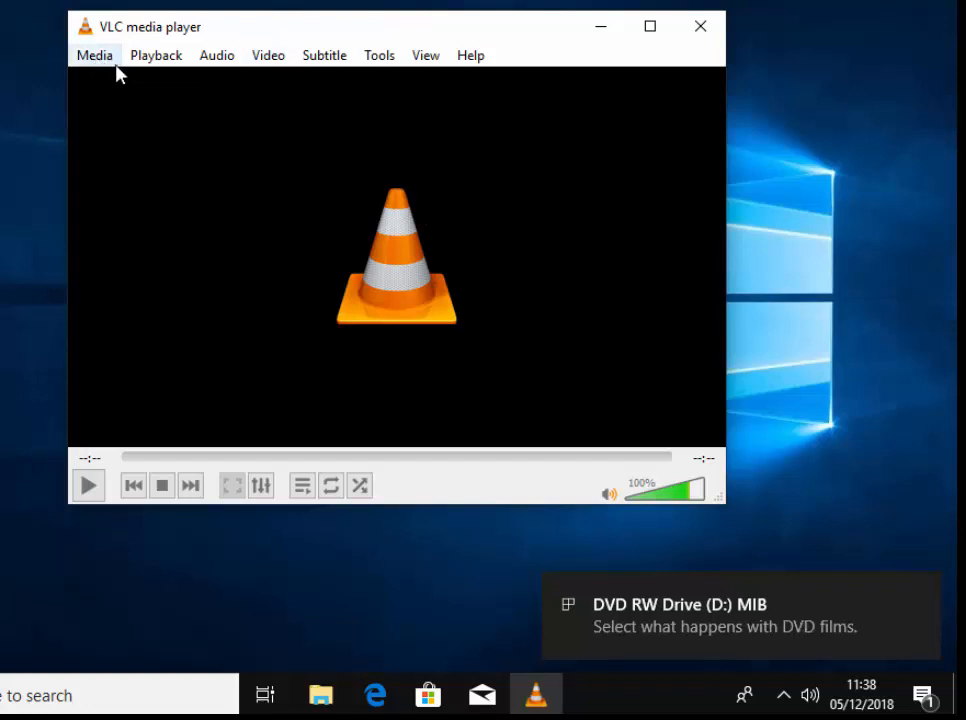
# Open a disc from the Media menu with DVD on drive D:\ - MIB selected.
pyautogui.click(94, 55)
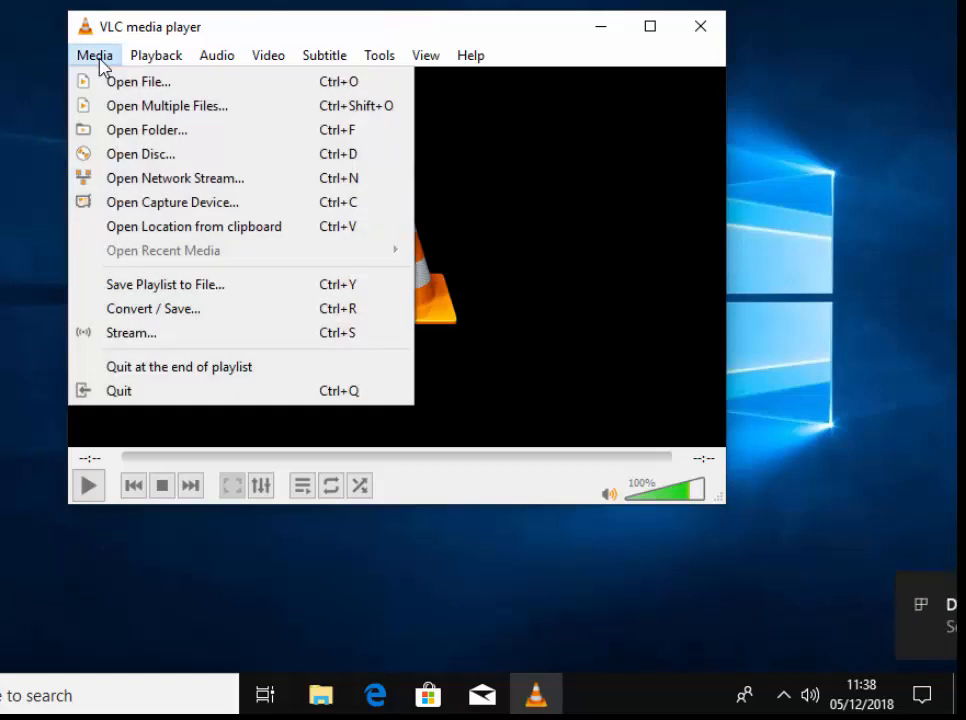
pyautogui.moveTo(140, 153)
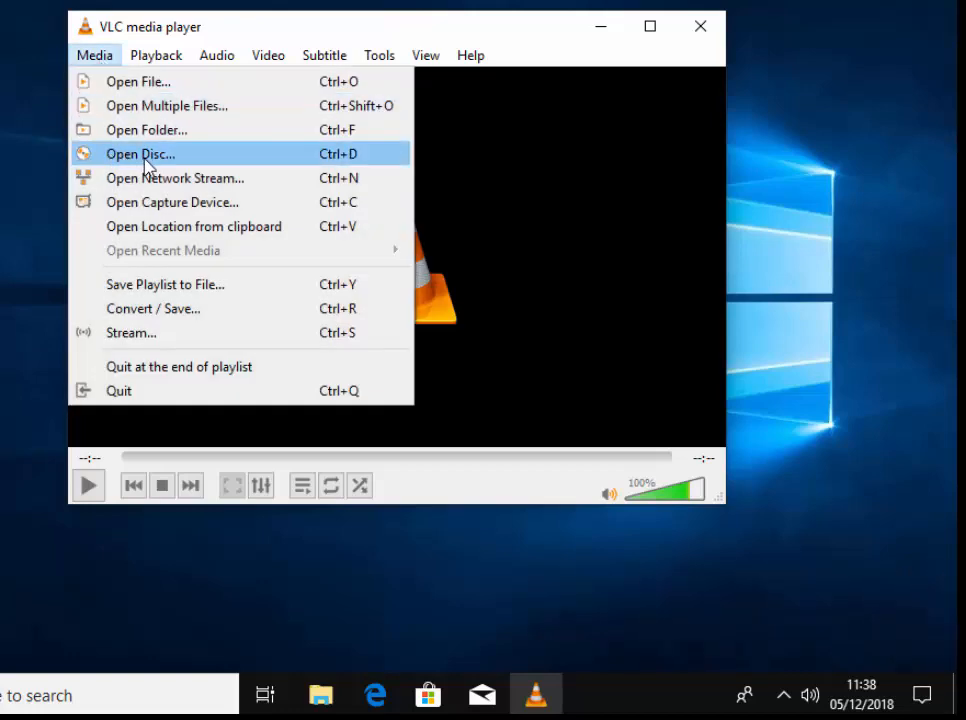
pyautogui.moveTo(190, 162)
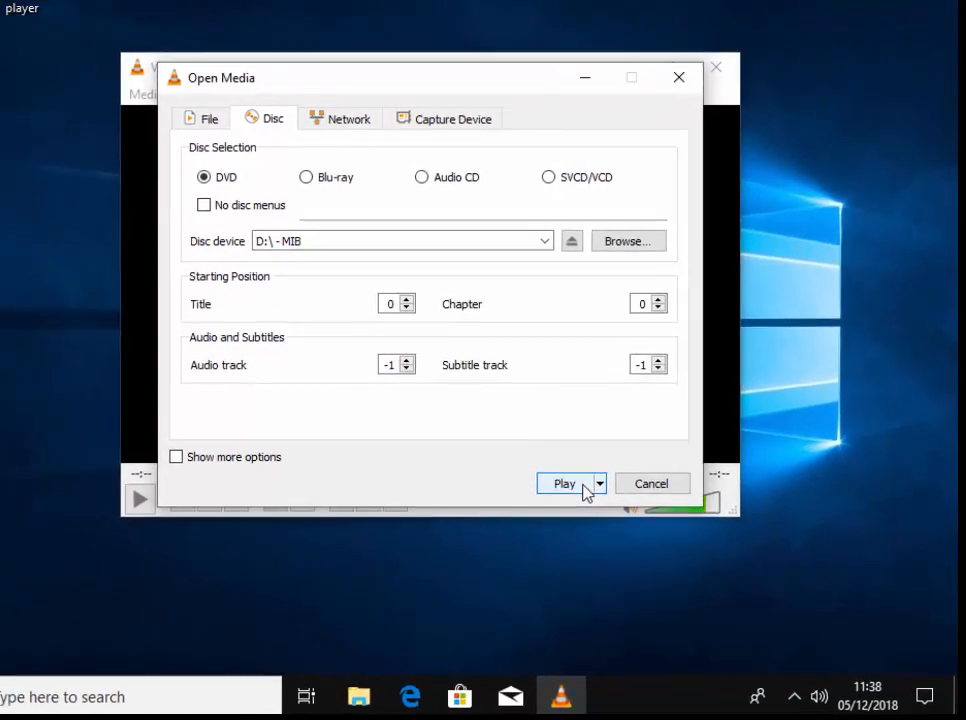
pyautogui.click(564, 483)
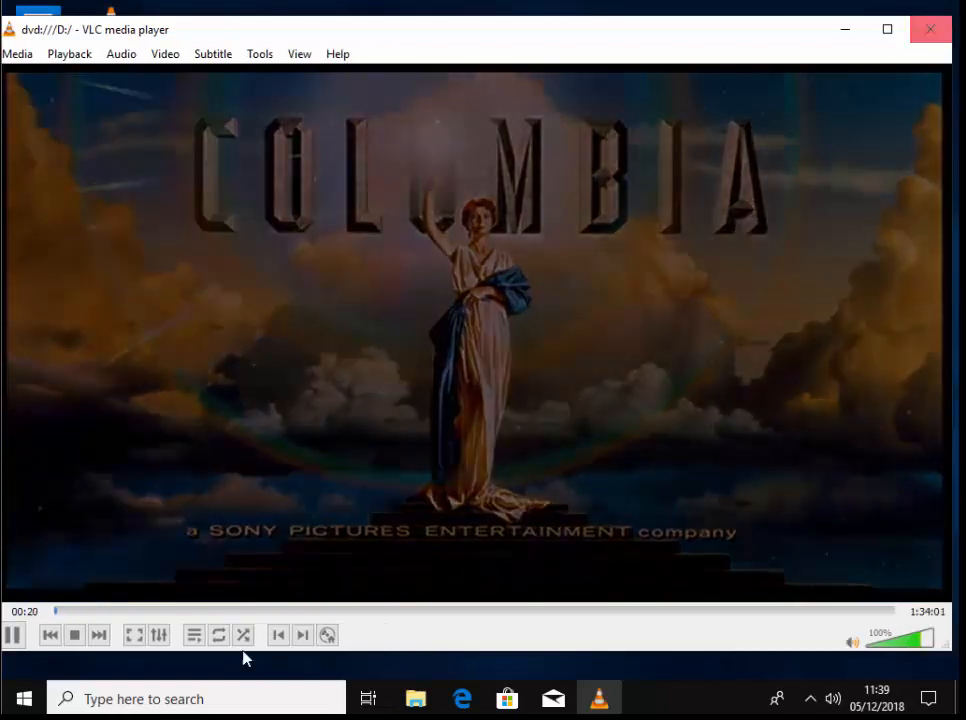
# Let the DVD play to about 29 seconds, then close VLC media player.
pyautogui.click(75, 635)
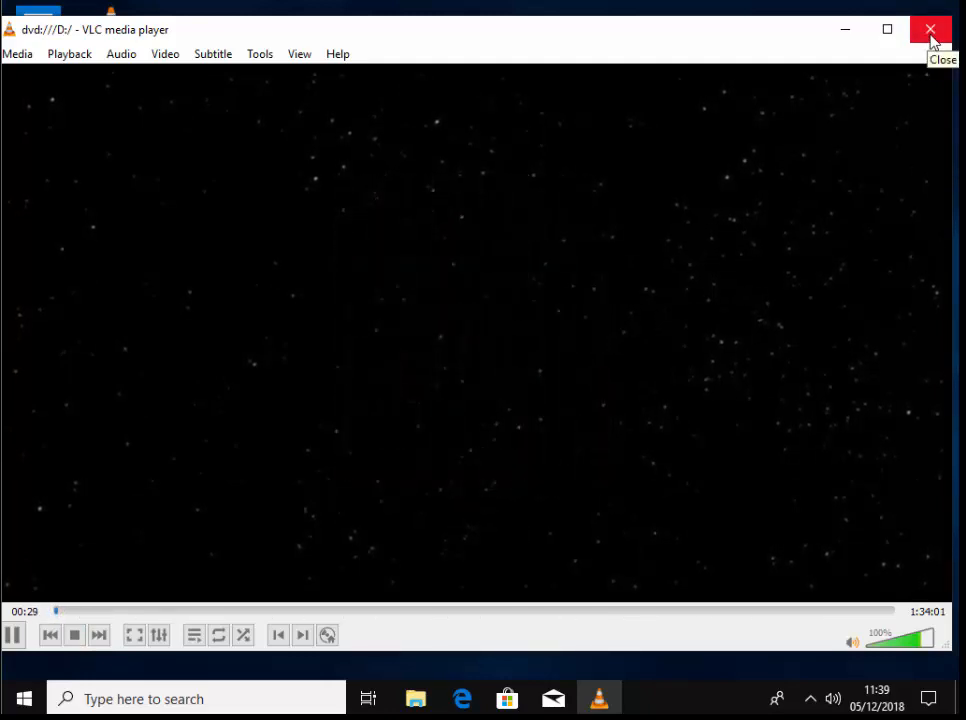
pyautogui.click(930, 29)
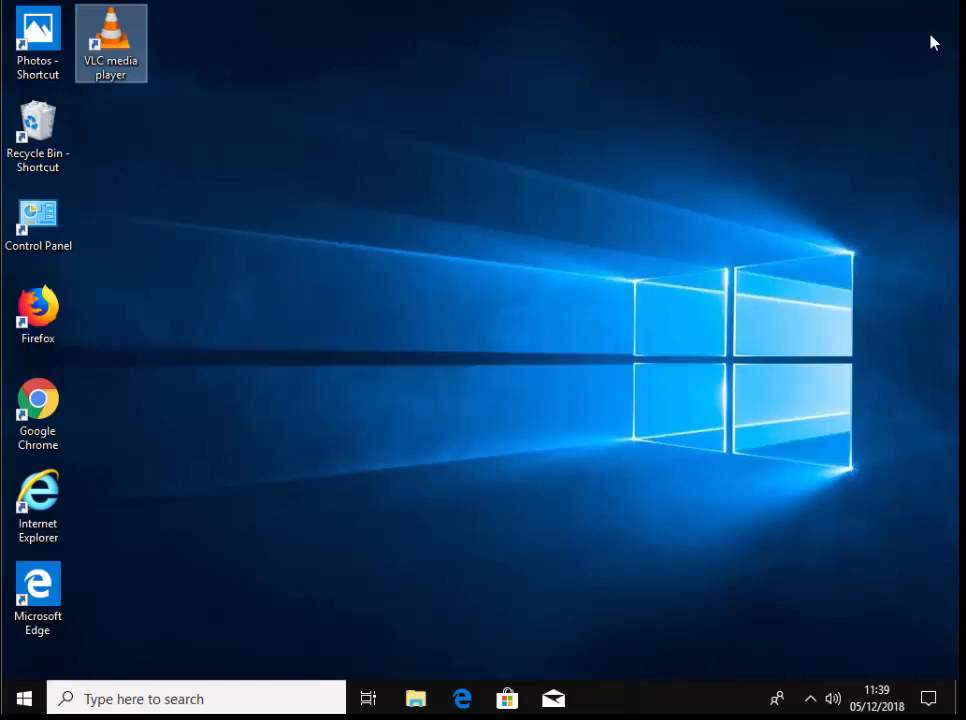